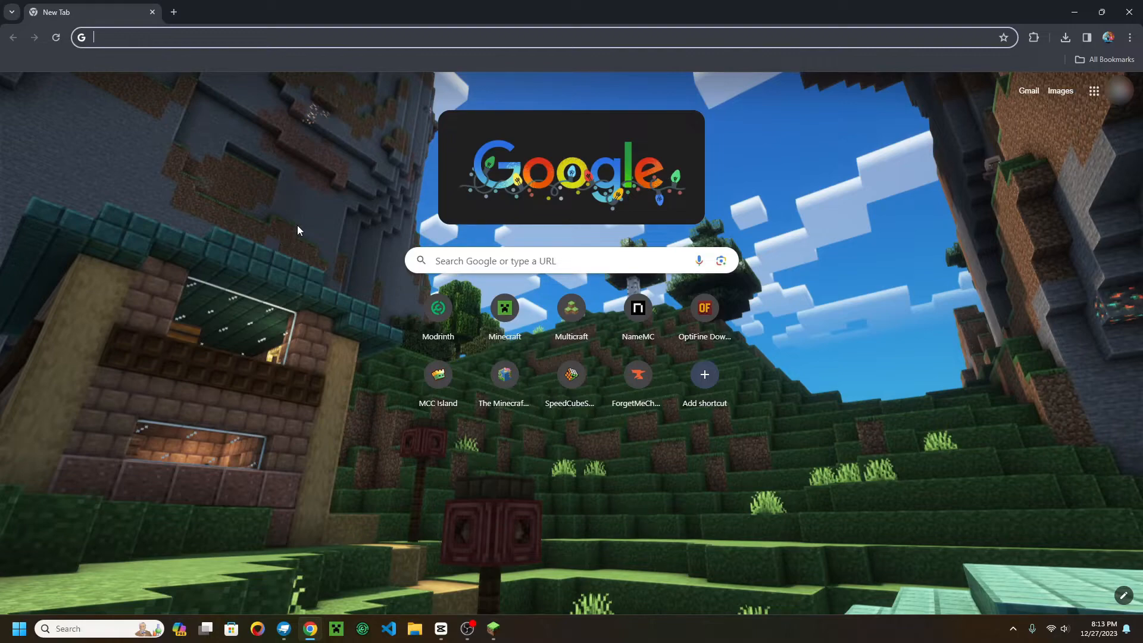
{"action": "mouse_move", "coordinate": [287, 217]}
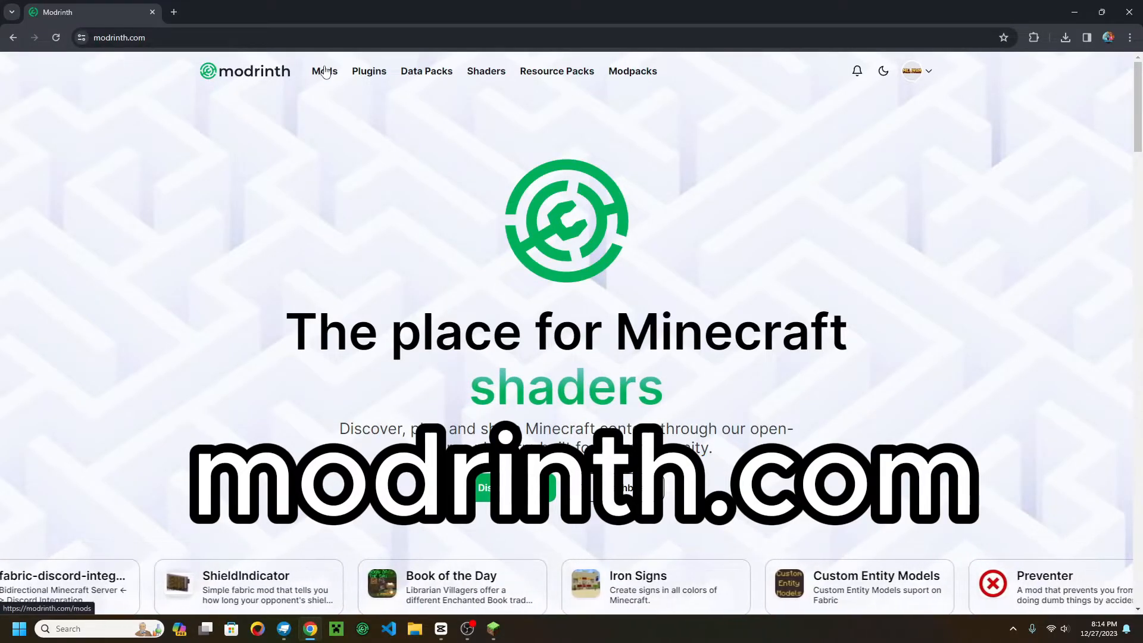
Search Modrinth mods for 'minecraft capes' and open the MinecraftCapes mod page
{"action": "left_click", "coordinate": [324, 70]}
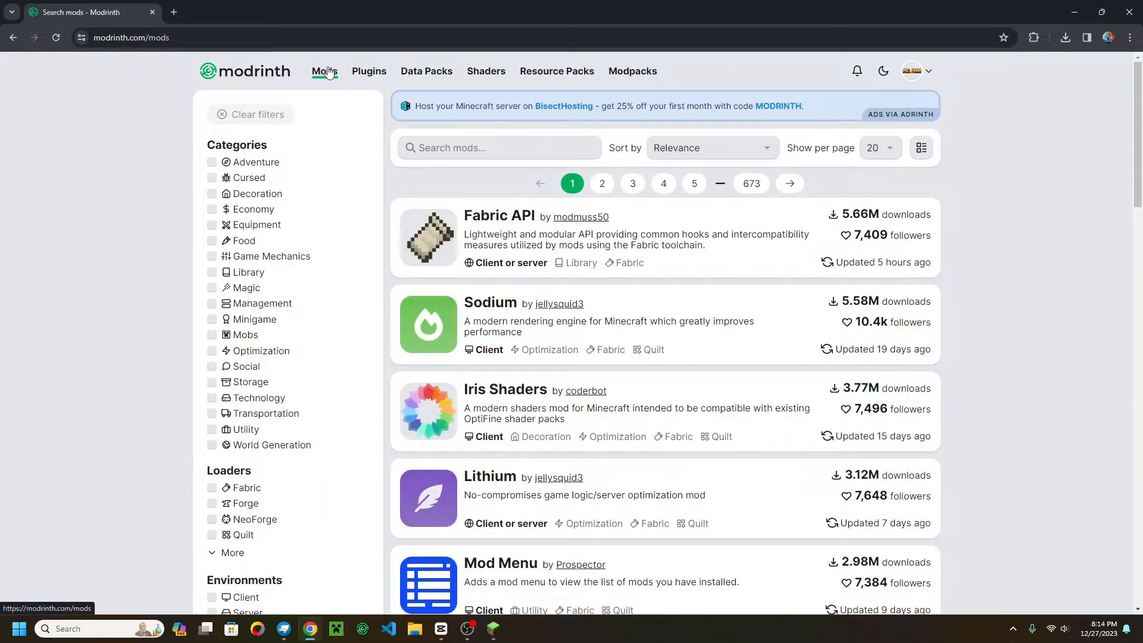
{"action": "left_click", "coordinate": [499, 147]}
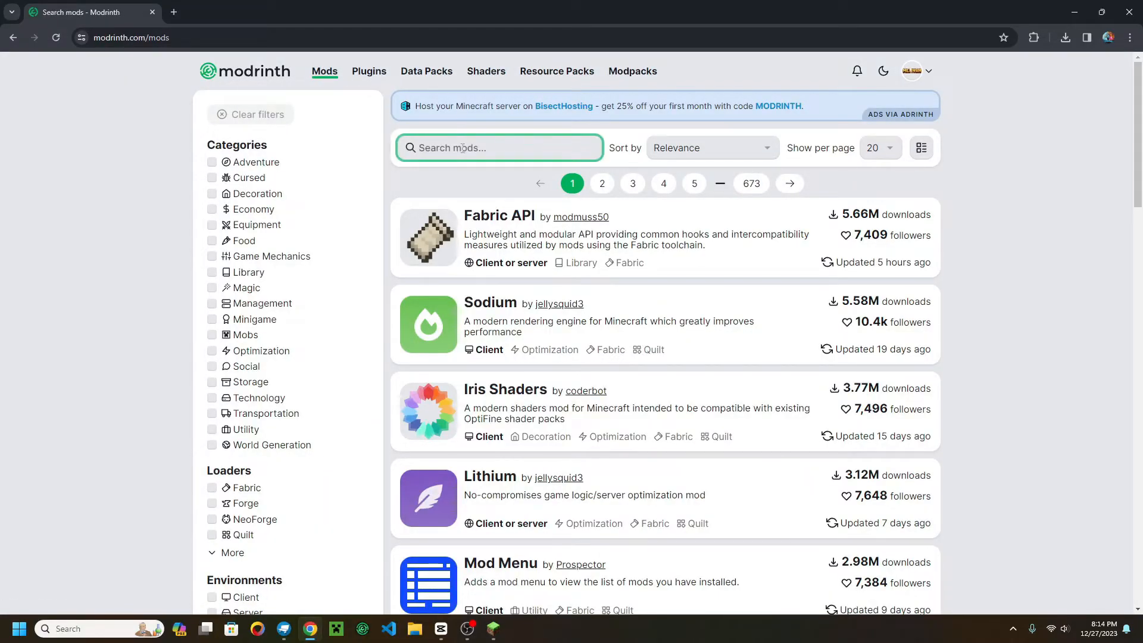
{"action": "type", "text": "minecraft capes"}
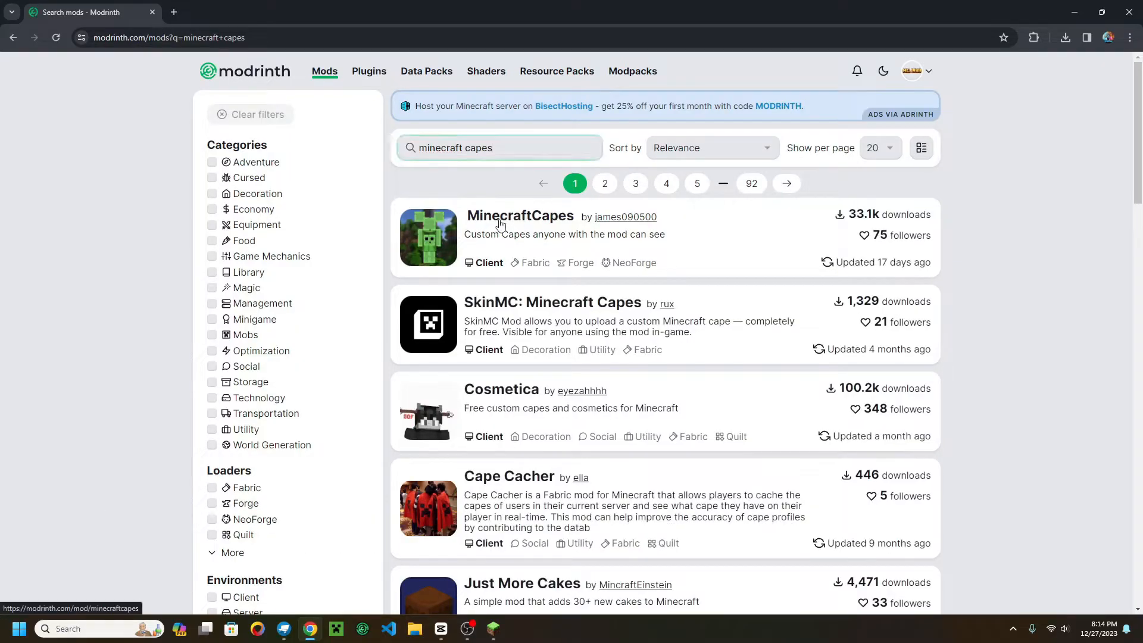
{"action": "left_click", "coordinate": [519, 216]}
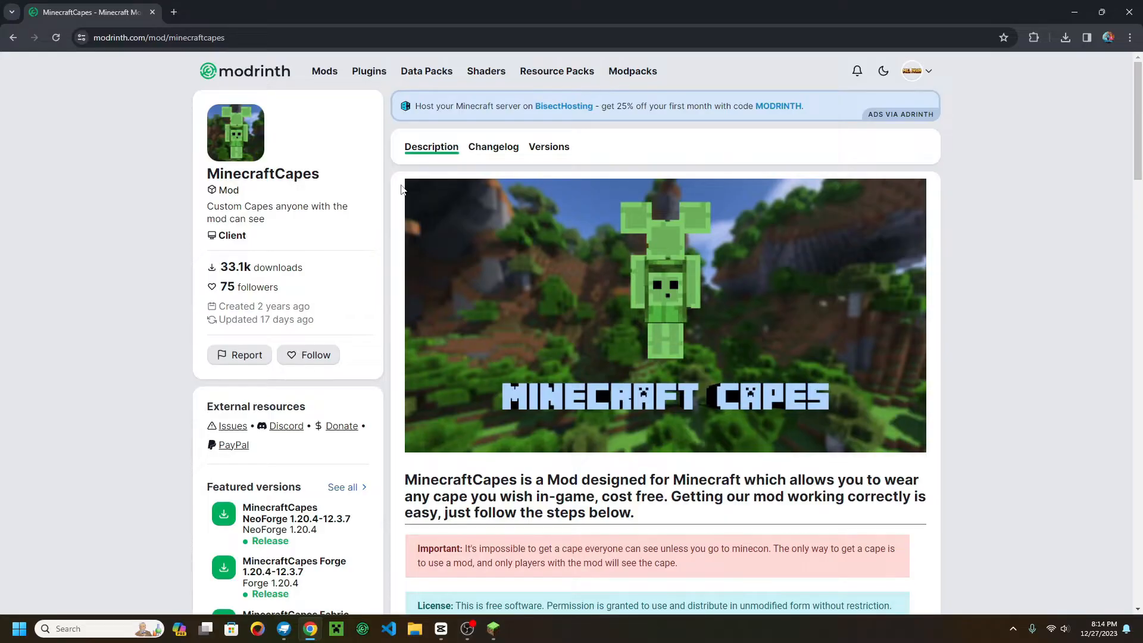
From the Versions list, download the MinecraftCapes Fabric 1.20.4-12.3.7 jar
{"action": "left_click", "coordinate": [548, 146]}
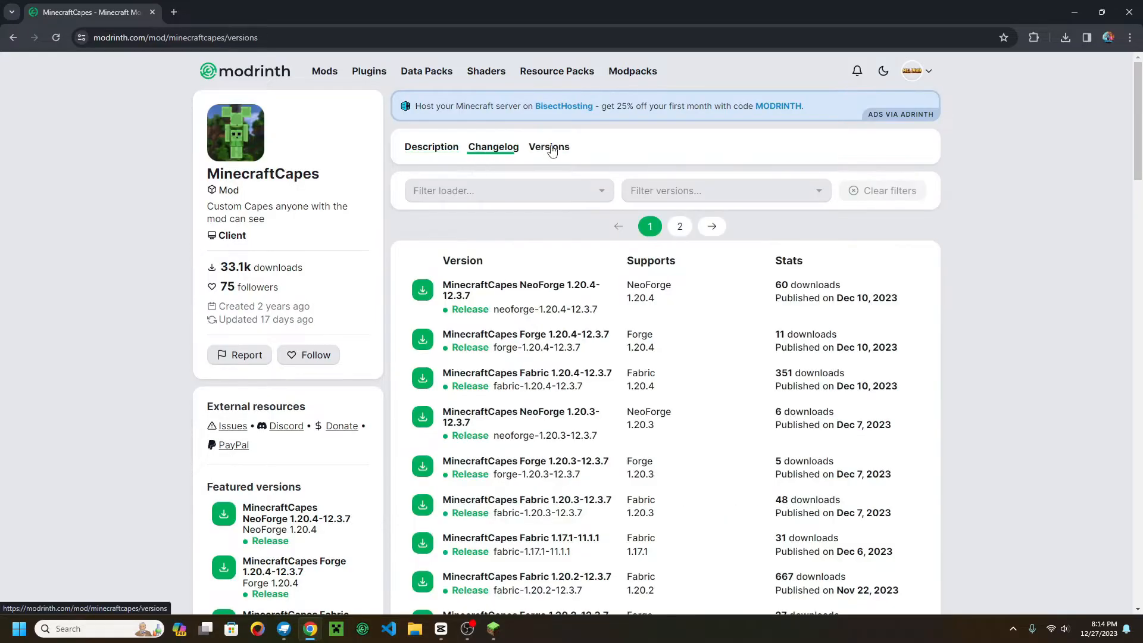
{"action": "left_click", "coordinate": [549, 147]}
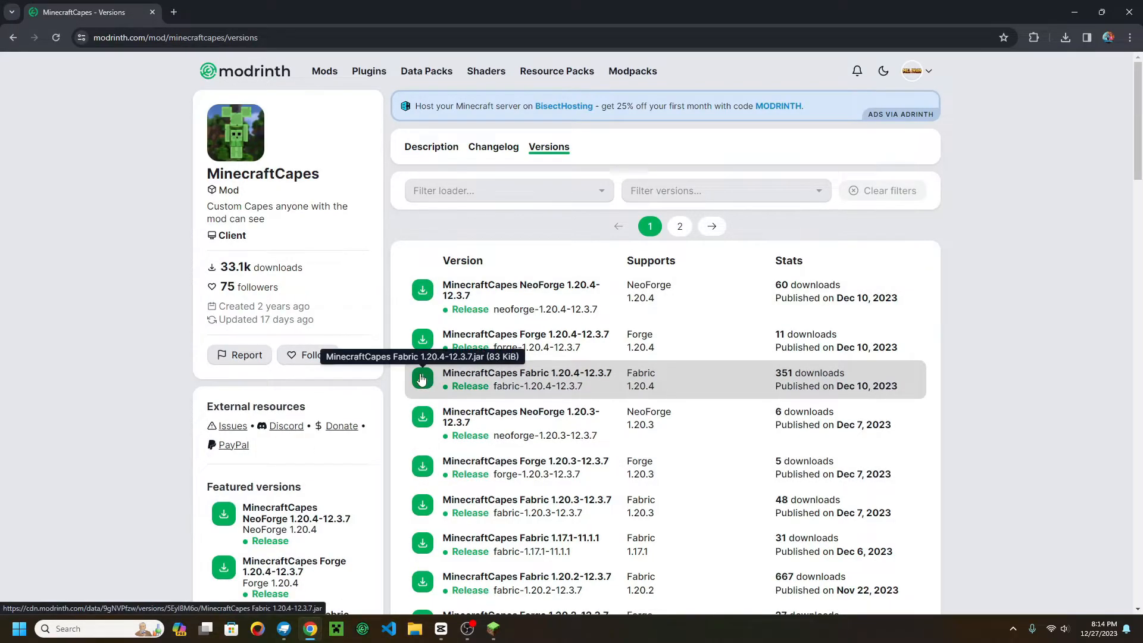
{"action": "left_click", "coordinate": [422, 377]}
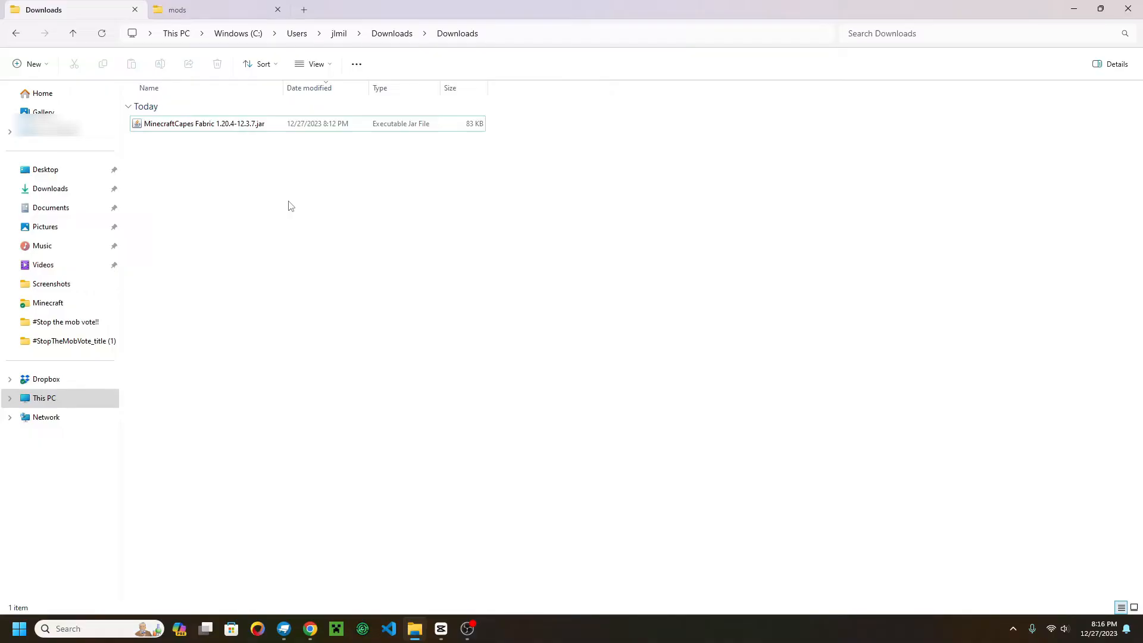
Navigate to AppData Roaming, into .minecraft and its mods subfolder
{"action": "left_click", "coordinate": [203, 123]}
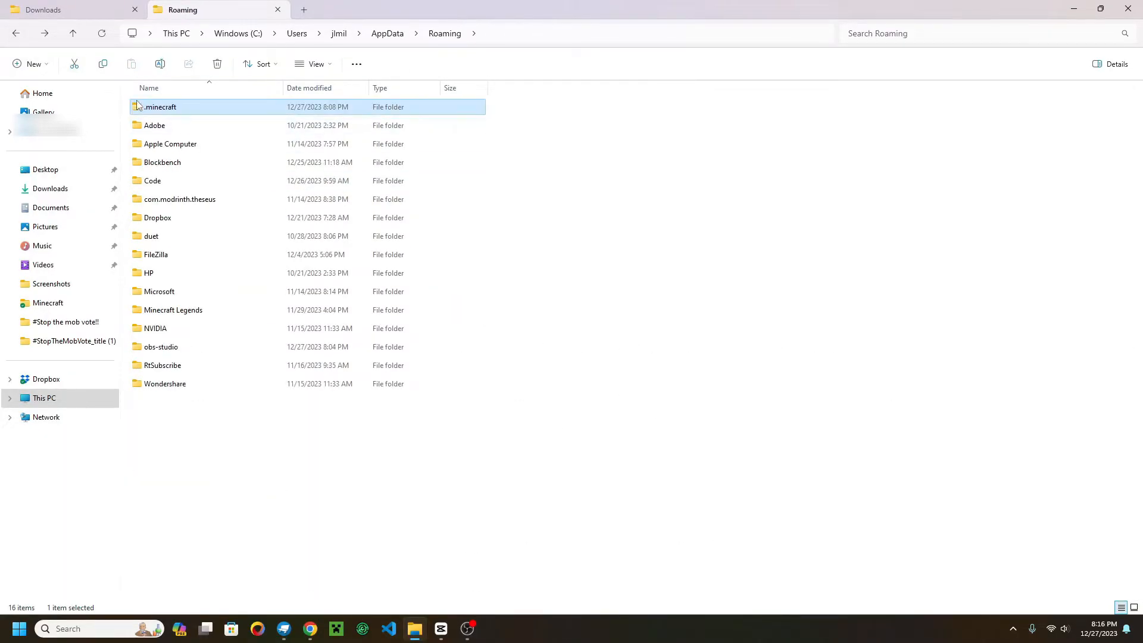
{"action": "double_click", "coordinate": [159, 106]}
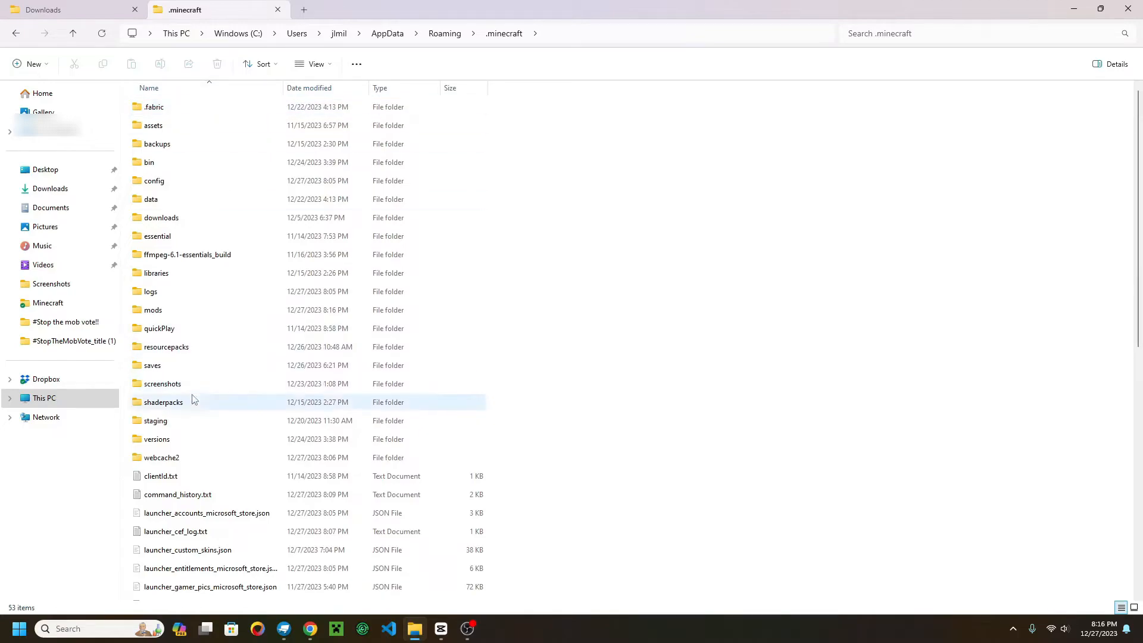
{"action": "double_click", "coordinate": [152, 310]}
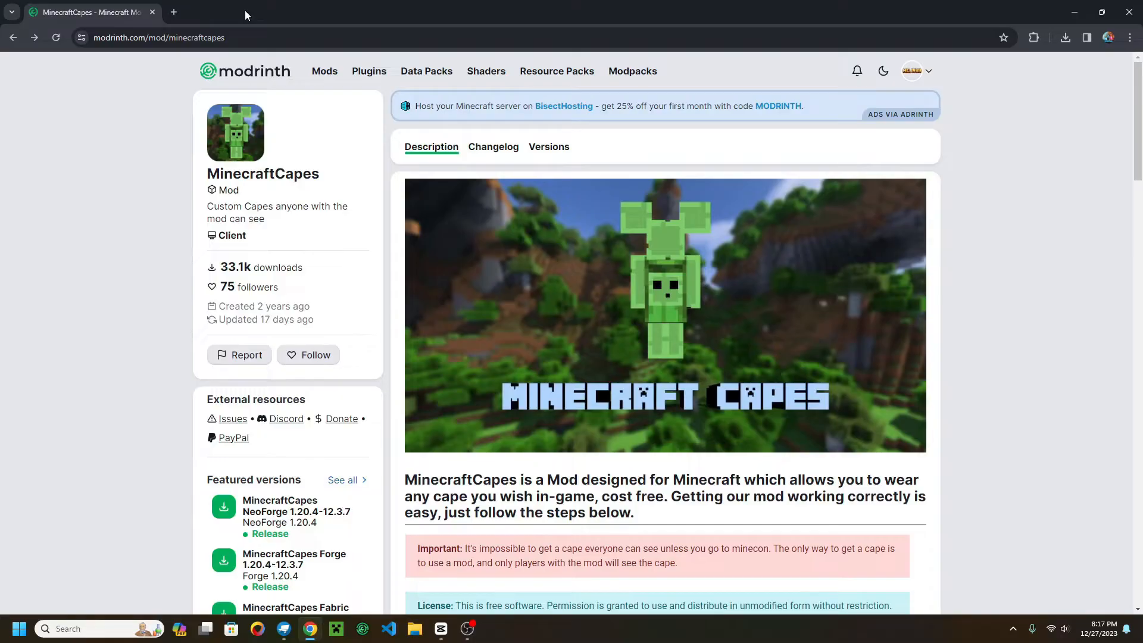
Open web.blockbench.net in a new tab and choose the Minecraft Skin format
{"action": "left_click", "coordinate": [174, 12]}
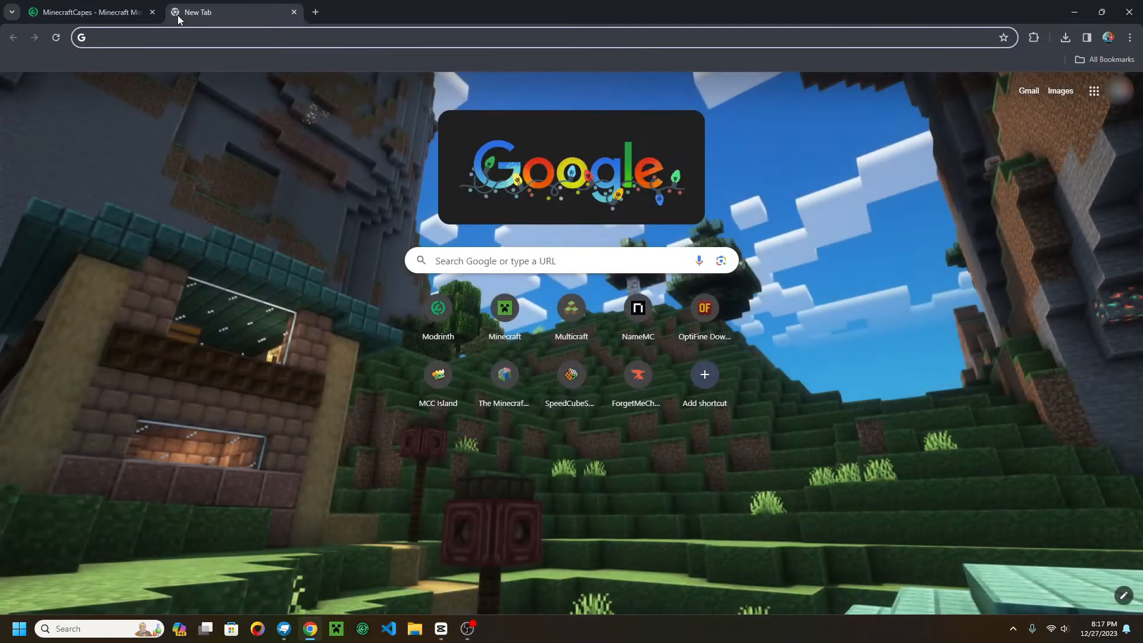
{"action": "type", "text": "web.blockbench.net"}
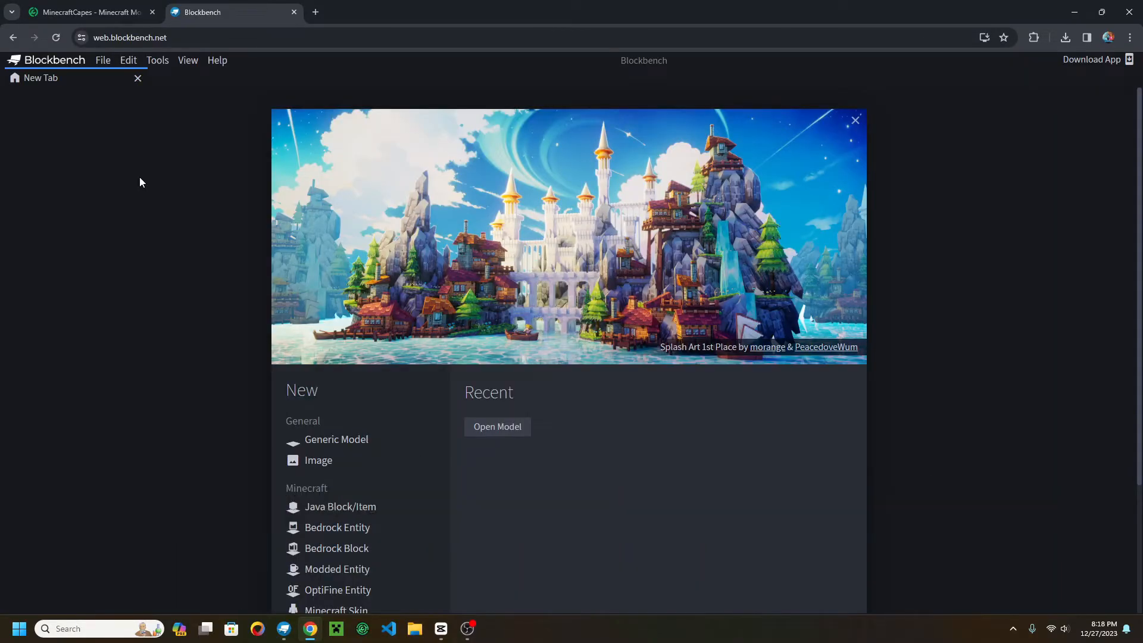
{"action": "scroll", "scroll_direction": "down", "scroll_amount": 3}
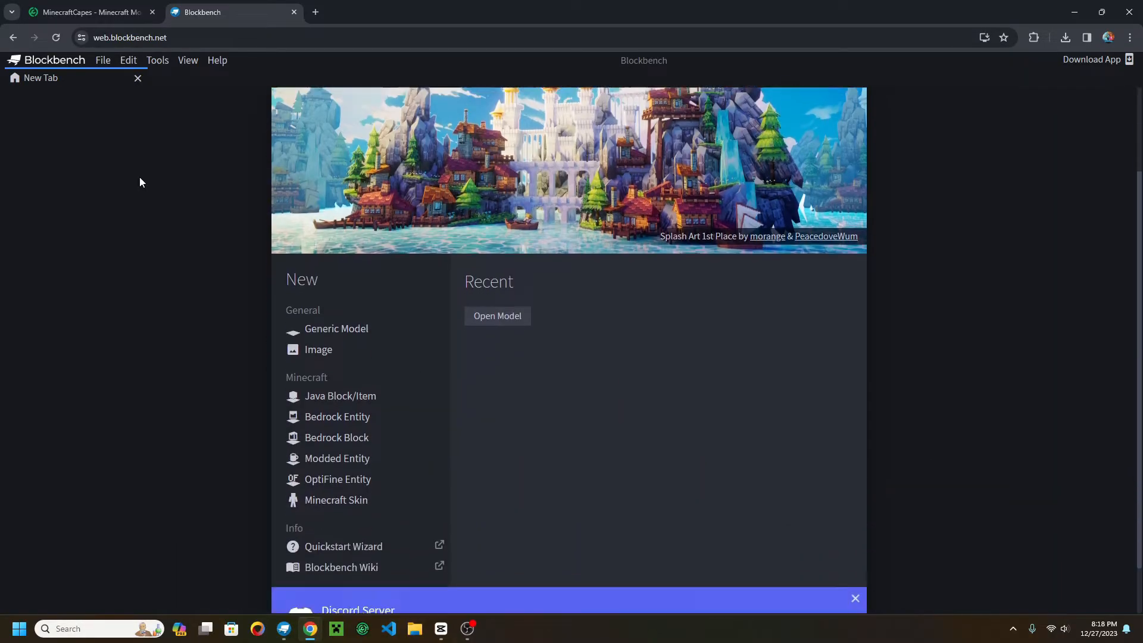
{"action": "left_click", "coordinate": [335, 499]}
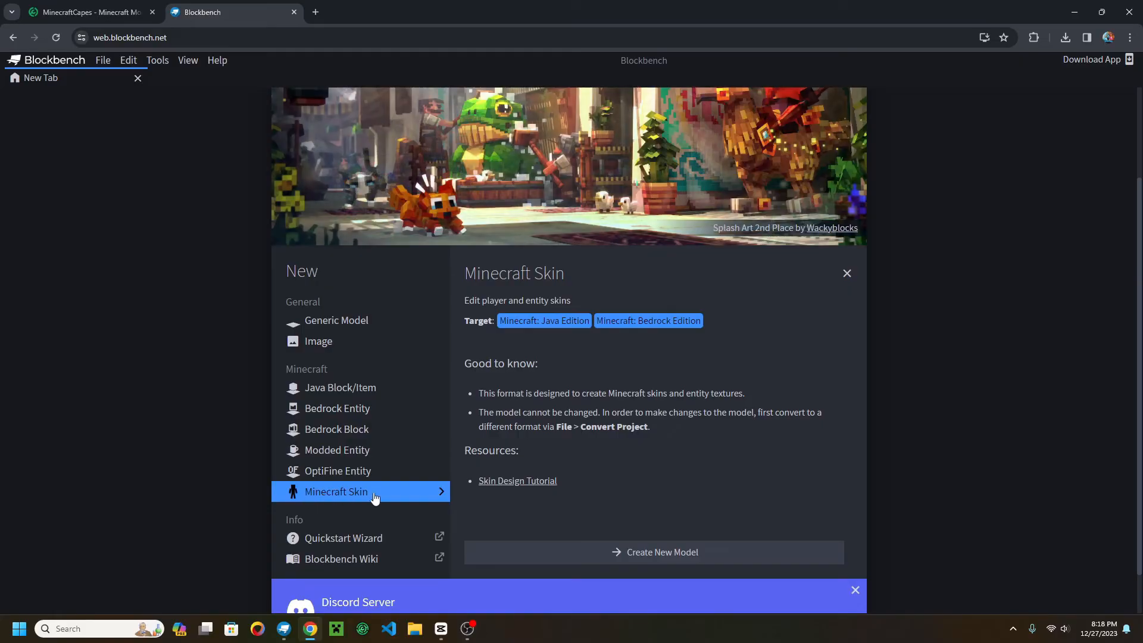
{"action": "mouse_move", "coordinate": [576, 551]}
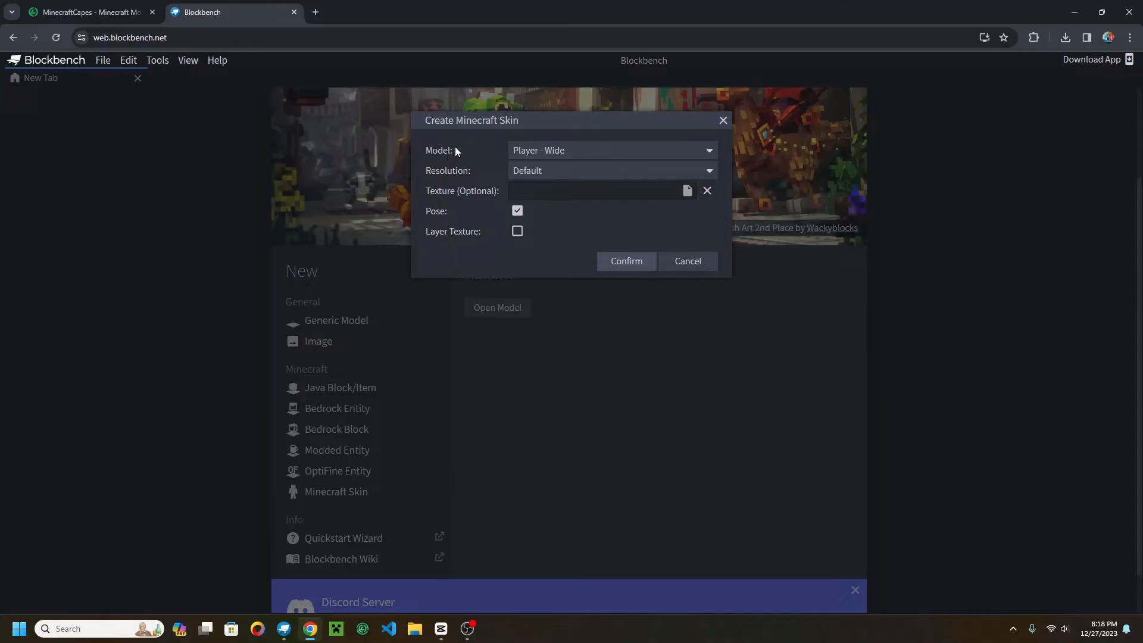
{"action": "mouse_move", "coordinate": [440, 156]}
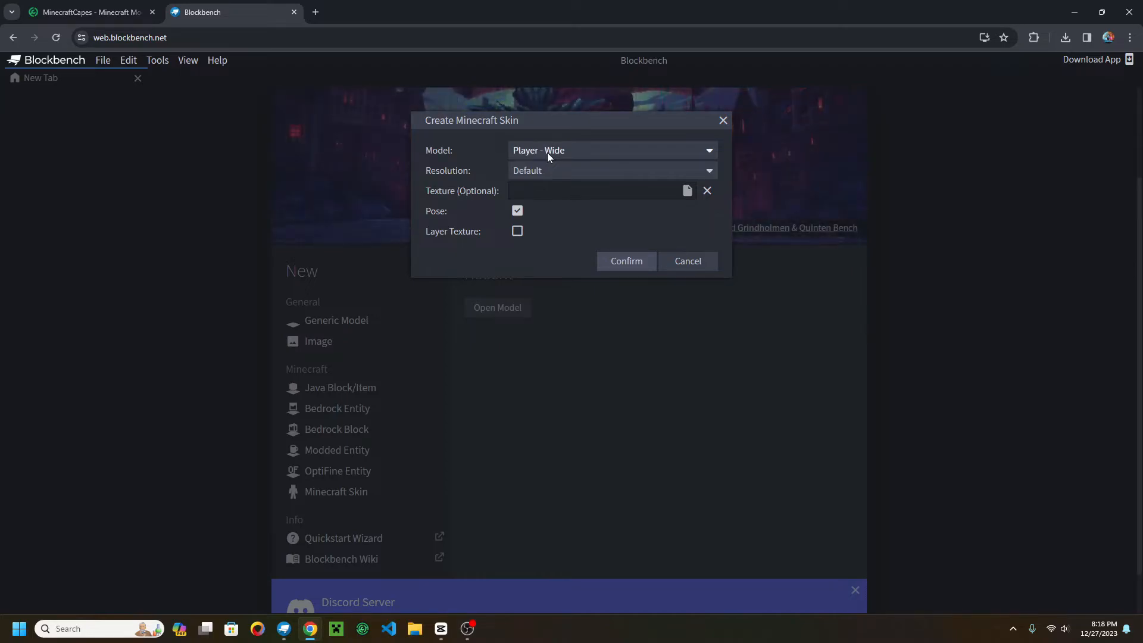
Search the model list for 'cape', select Cape + Elytra and confirm the new project
{"action": "left_click", "coordinate": [610, 150]}
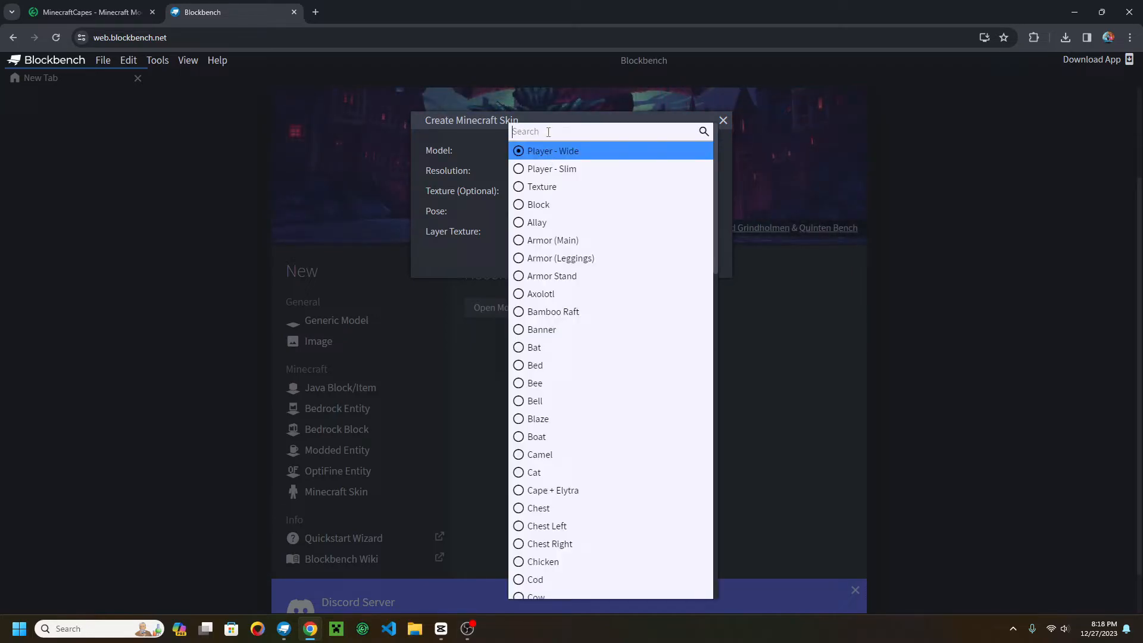
{"action": "type", "text": "ap"}
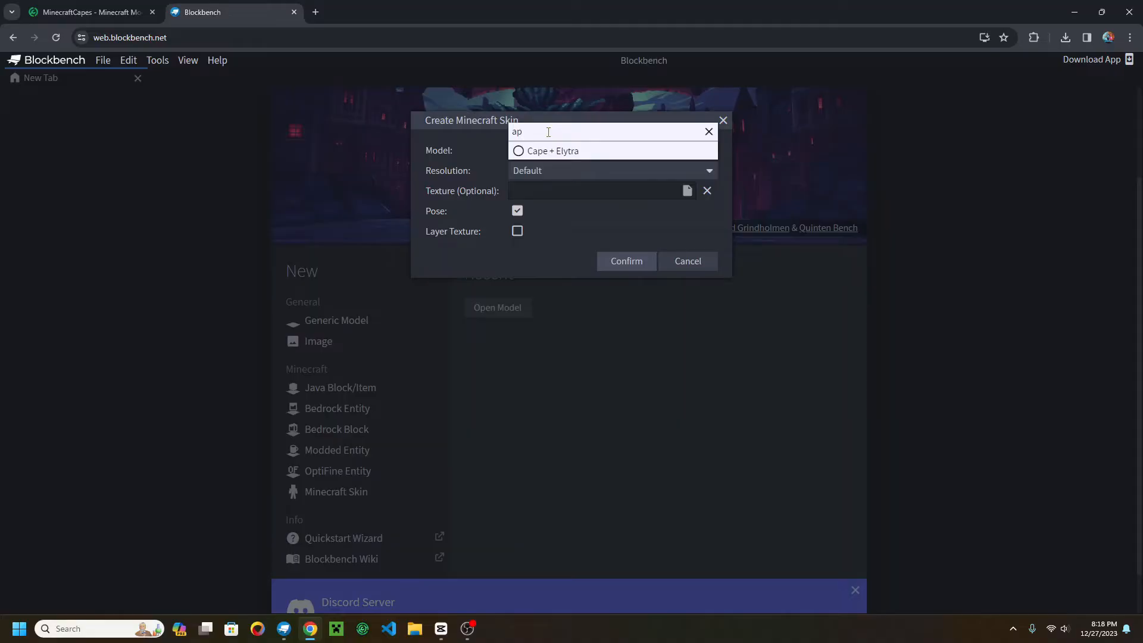
{"action": "left_click", "coordinate": [552, 151]}
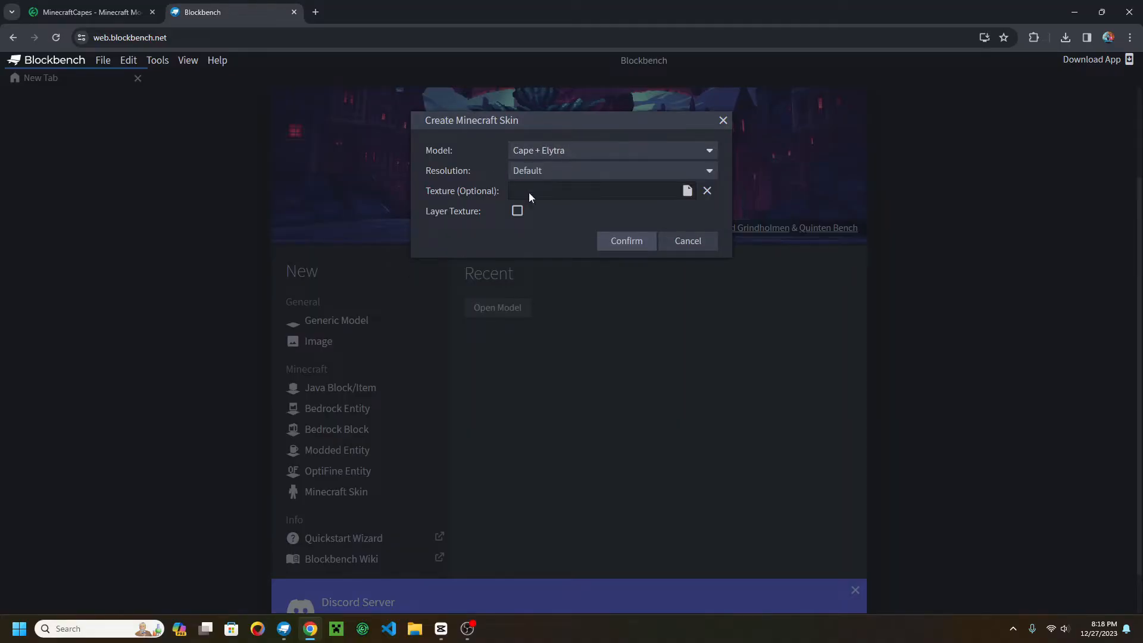
{"action": "left_click", "coordinate": [625, 240]}
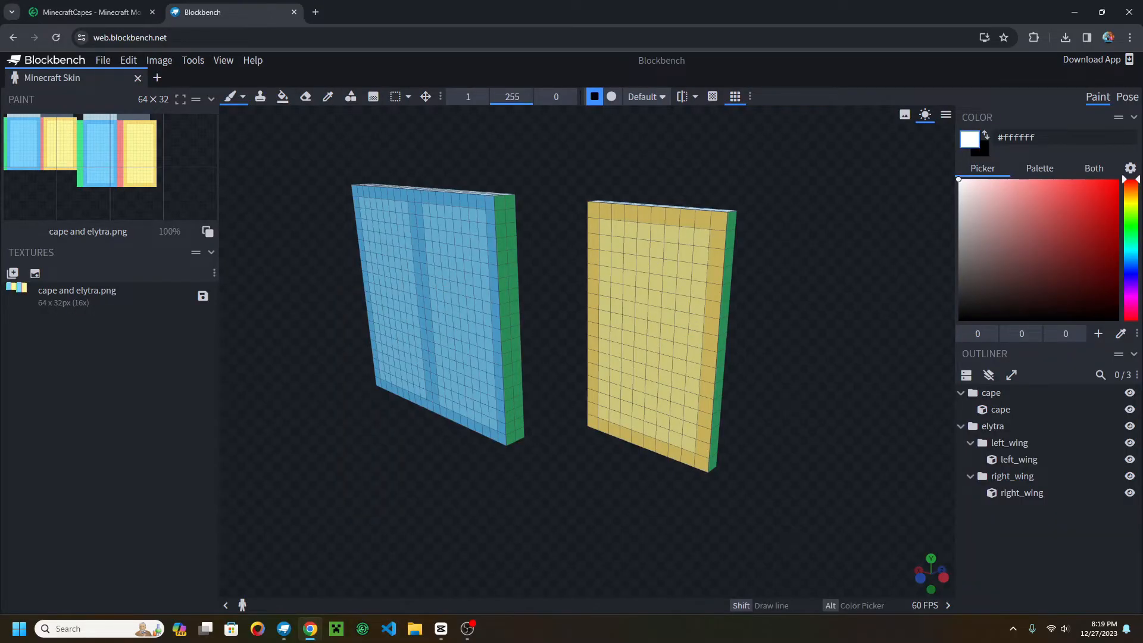
Paint the cape and elytra texture in a mottled gray pattern
{"action": "left_click", "coordinate": [1129, 259]}
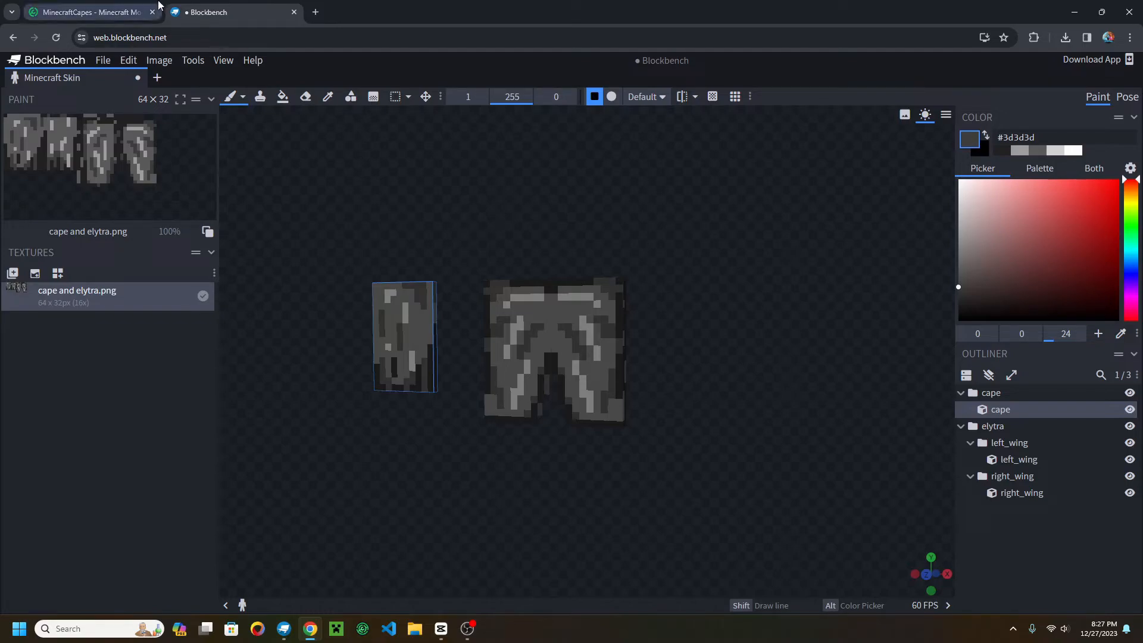
From the Modrinth page follow the minecraftcapes.net link and choose Upload Cape, reaching login
{"action": "left_click", "coordinate": [87, 12]}
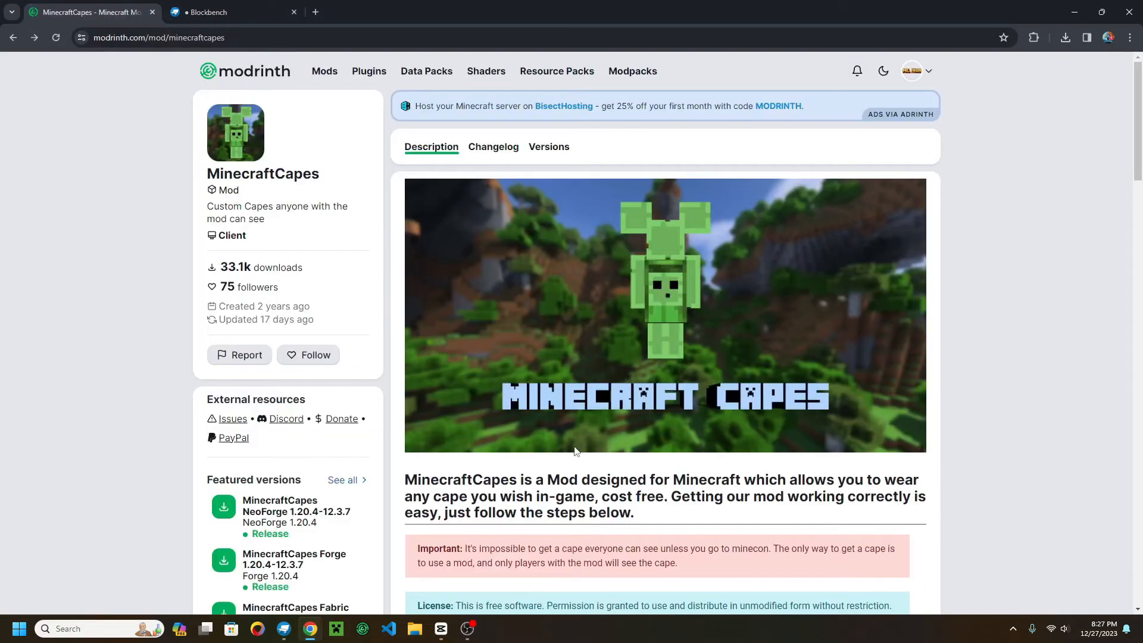
{"action": "scroll", "scroll_direction": "down", "scroll_amount": 3}
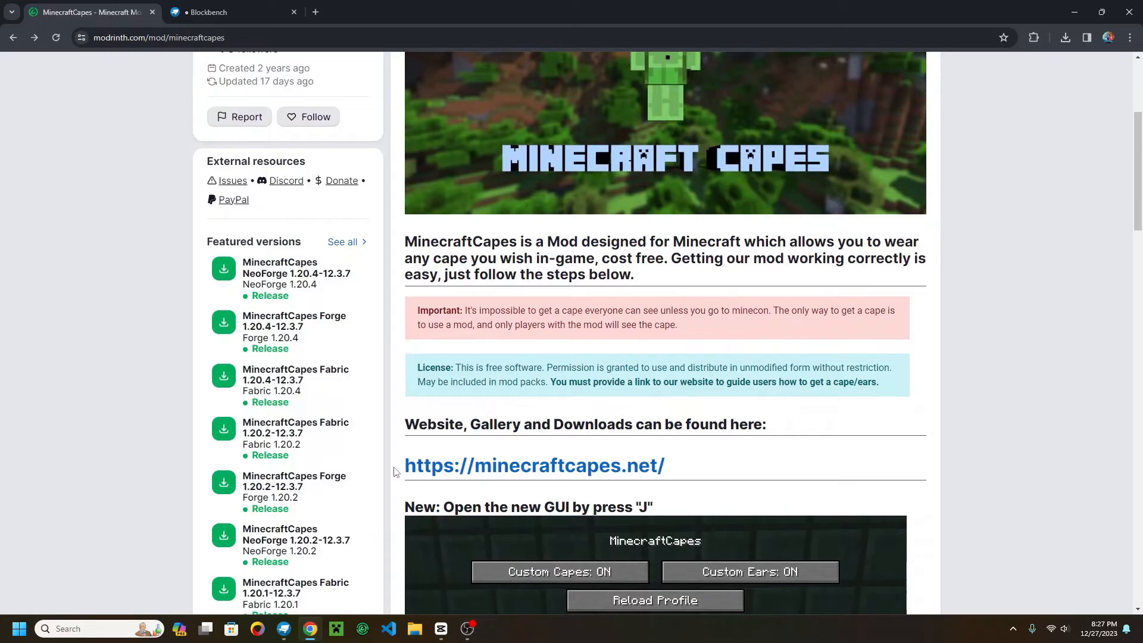
{"action": "mouse_move", "coordinate": [603, 476]}
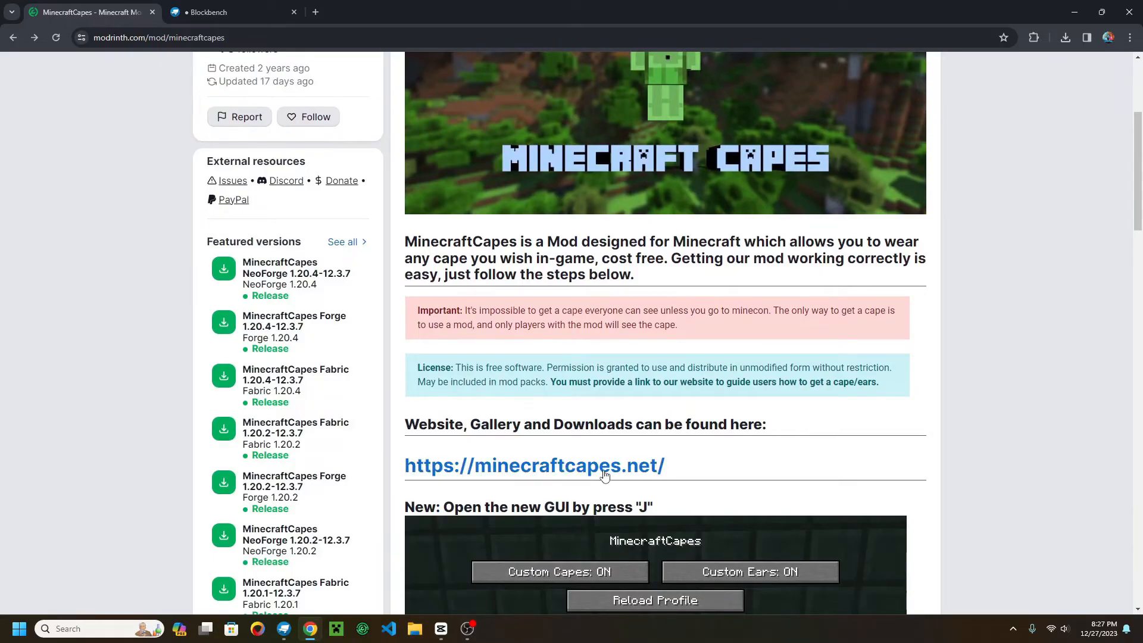
{"action": "left_click", "coordinate": [533, 465]}
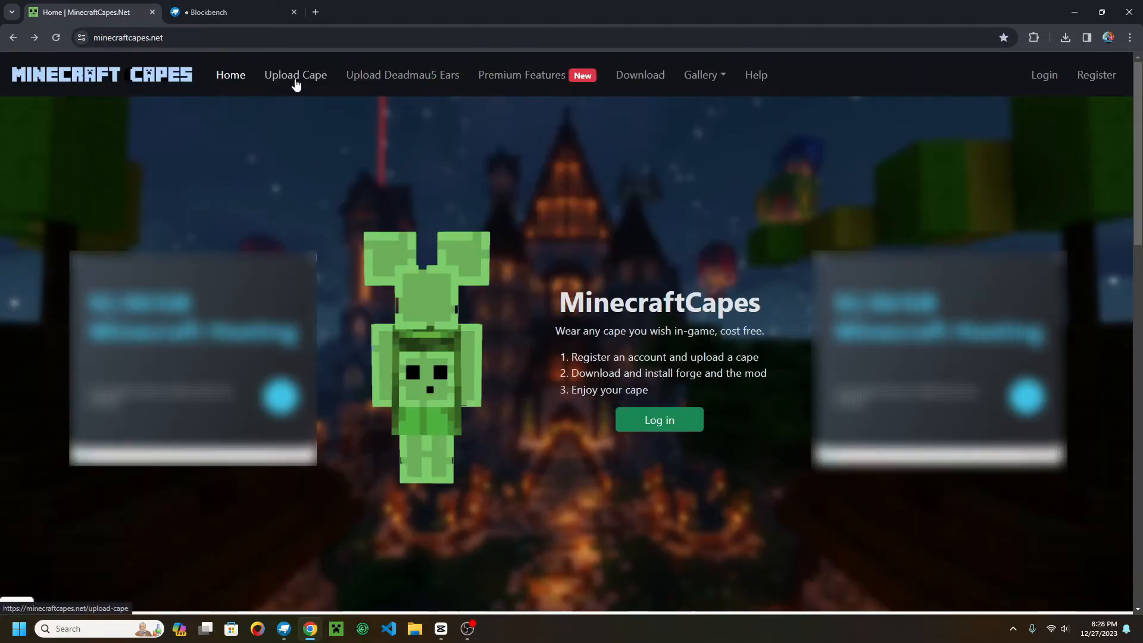
{"action": "left_click", "coordinate": [295, 74]}
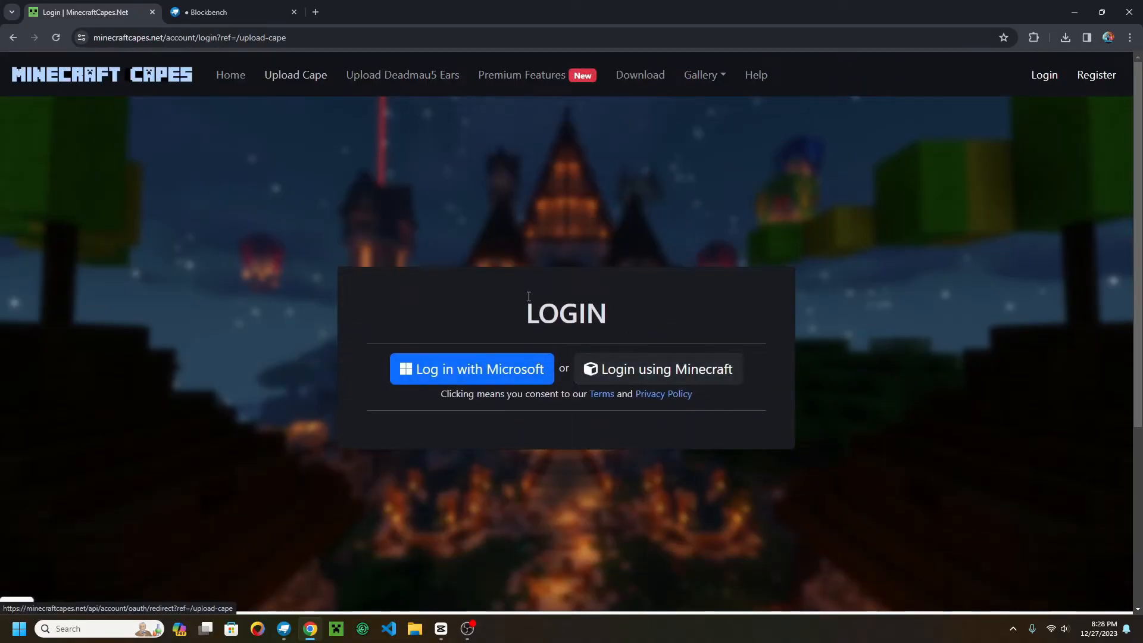
{"action": "mouse_move", "coordinate": [532, 357]}
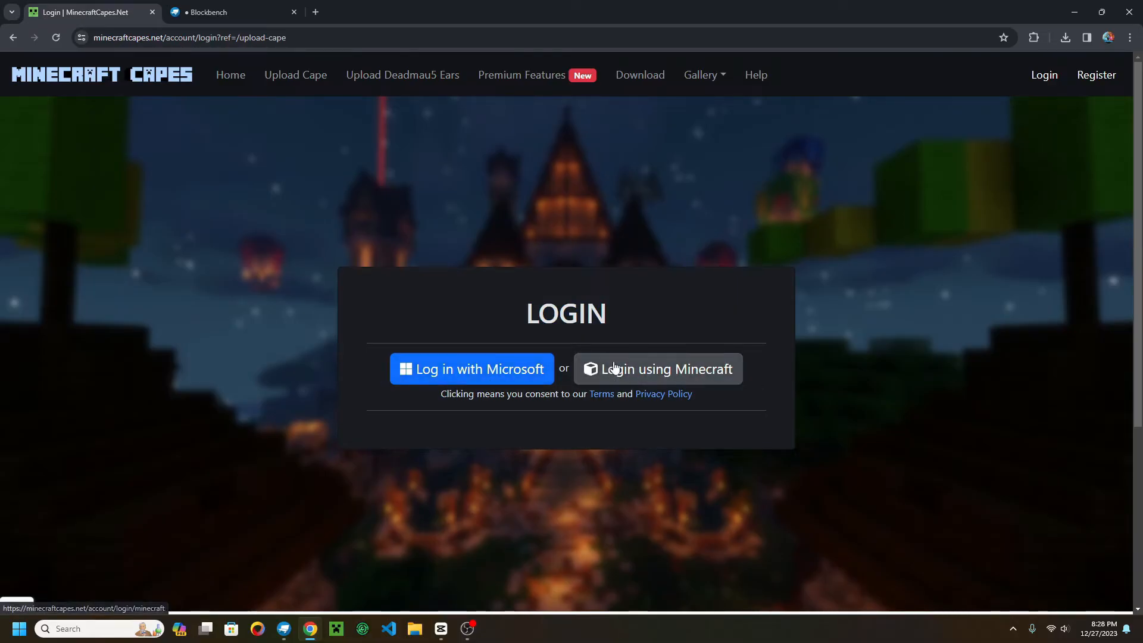
Choose Login using Minecraft, then play the fabric-loader-1.20.4 installation from the launcher
{"action": "left_click", "coordinate": [655, 368]}
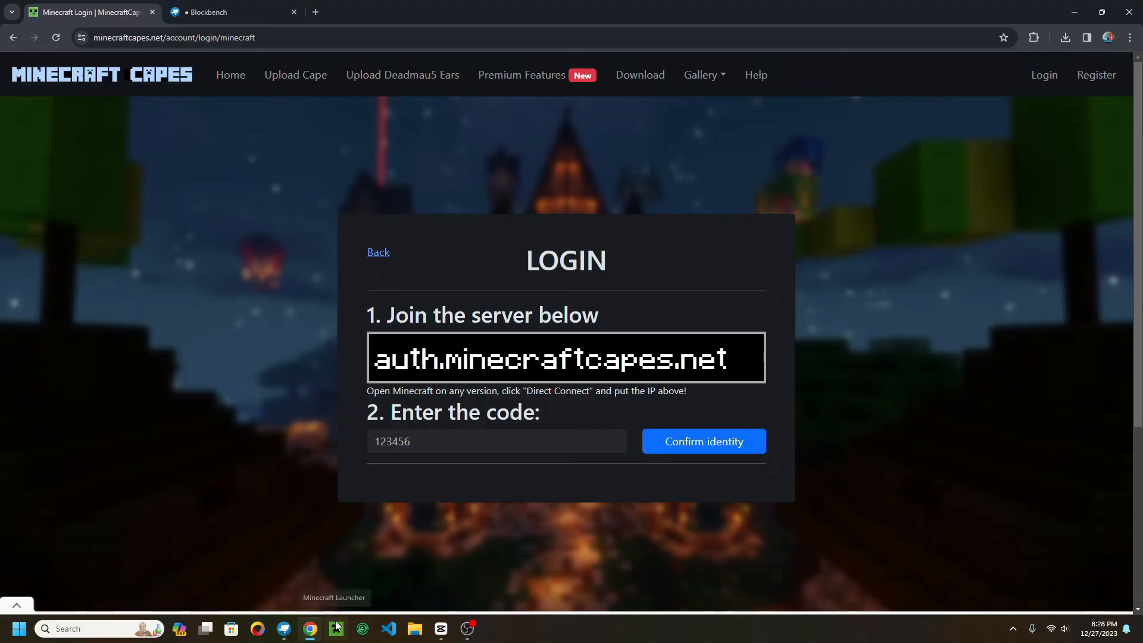
{"action": "left_click", "coordinate": [336, 629]}
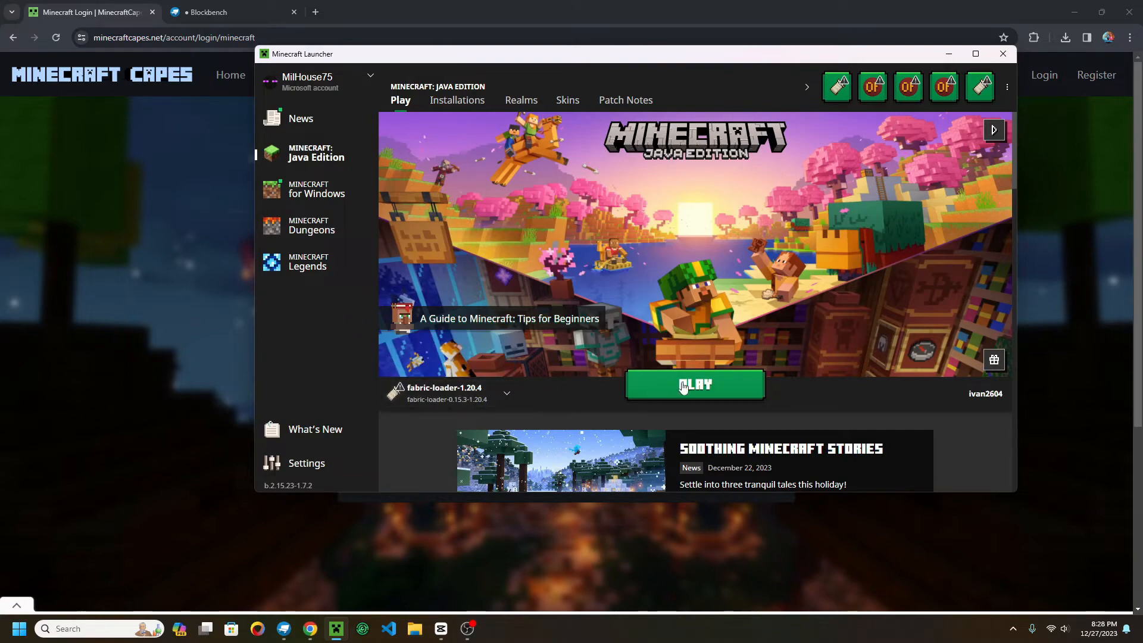
{"action": "left_click", "coordinate": [694, 384]}
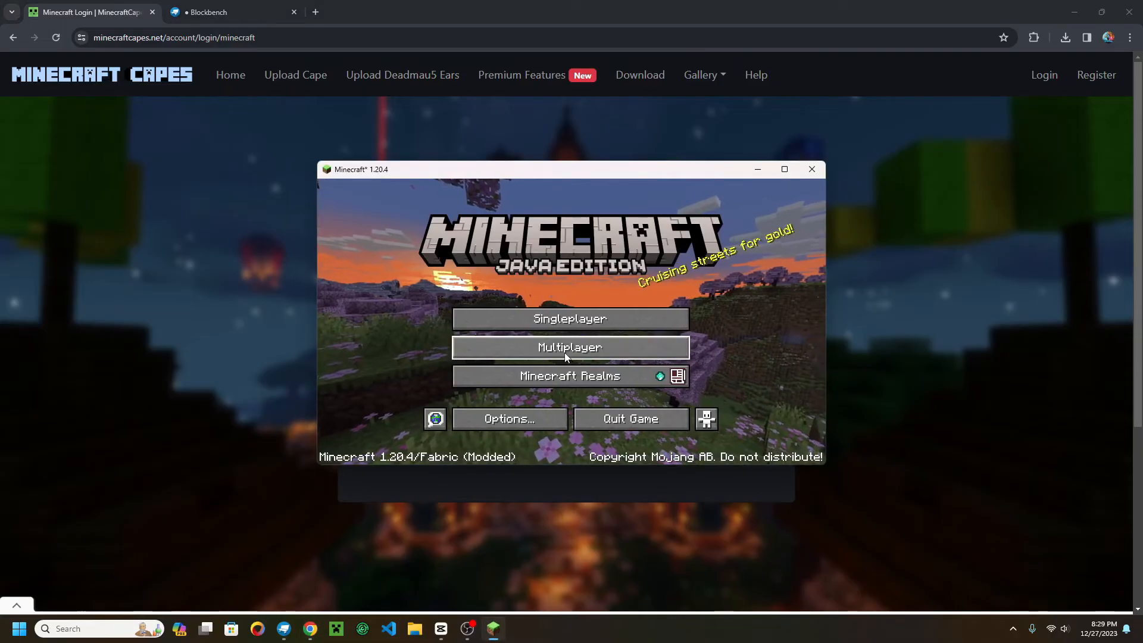
Add server auth.minecraftcapes.net and join it to receive an authorization code
{"action": "left_click", "coordinate": [570, 346]}
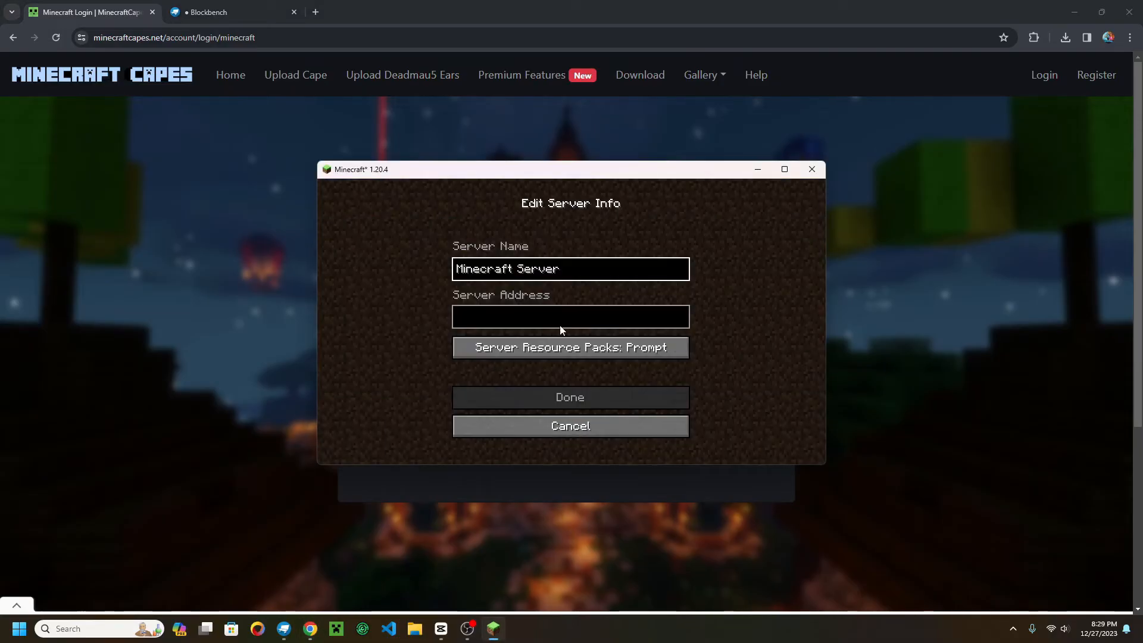
{"action": "type", "text": "auth.minecraftcapes.net"}
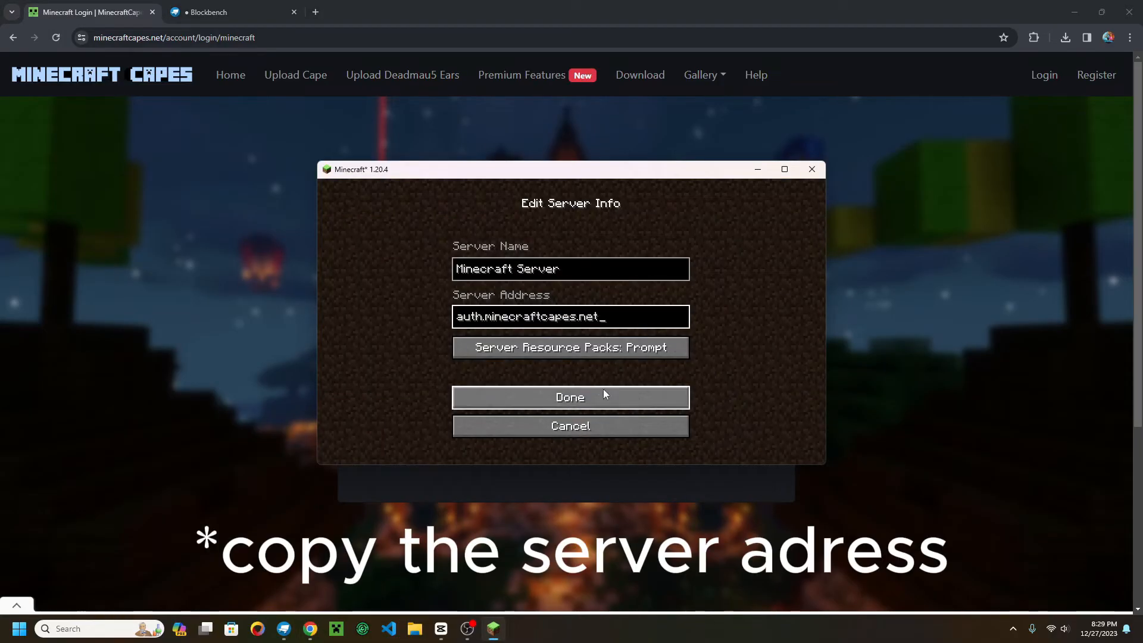
{"action": "left_click", "coordinate": [570, 396]}
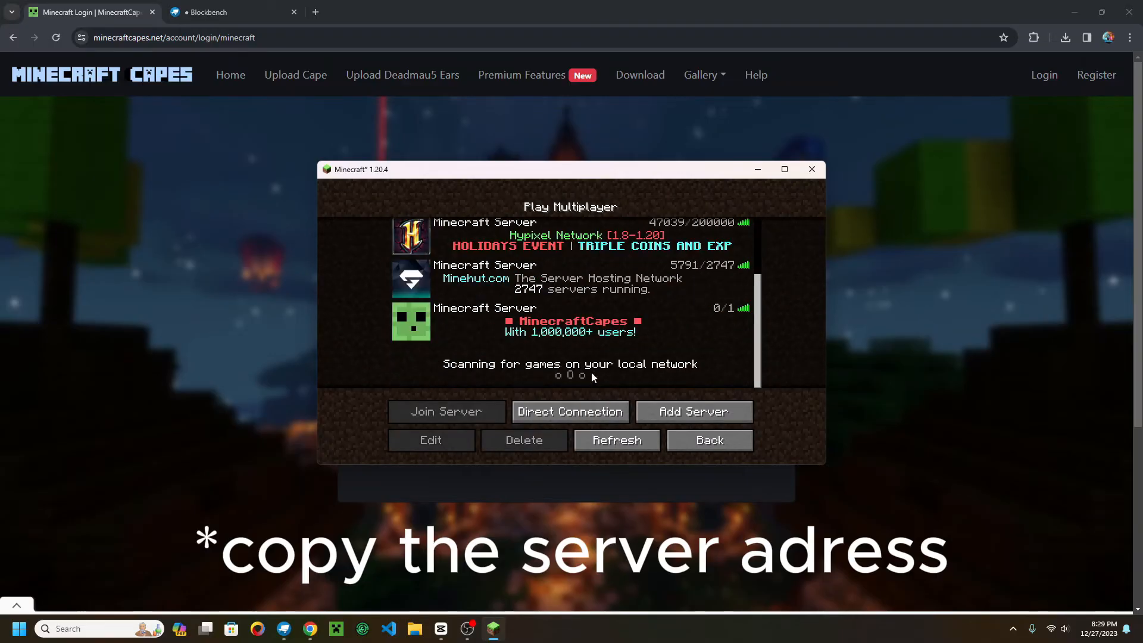
{"action": "left_click", "coordinate": [447, 411]}
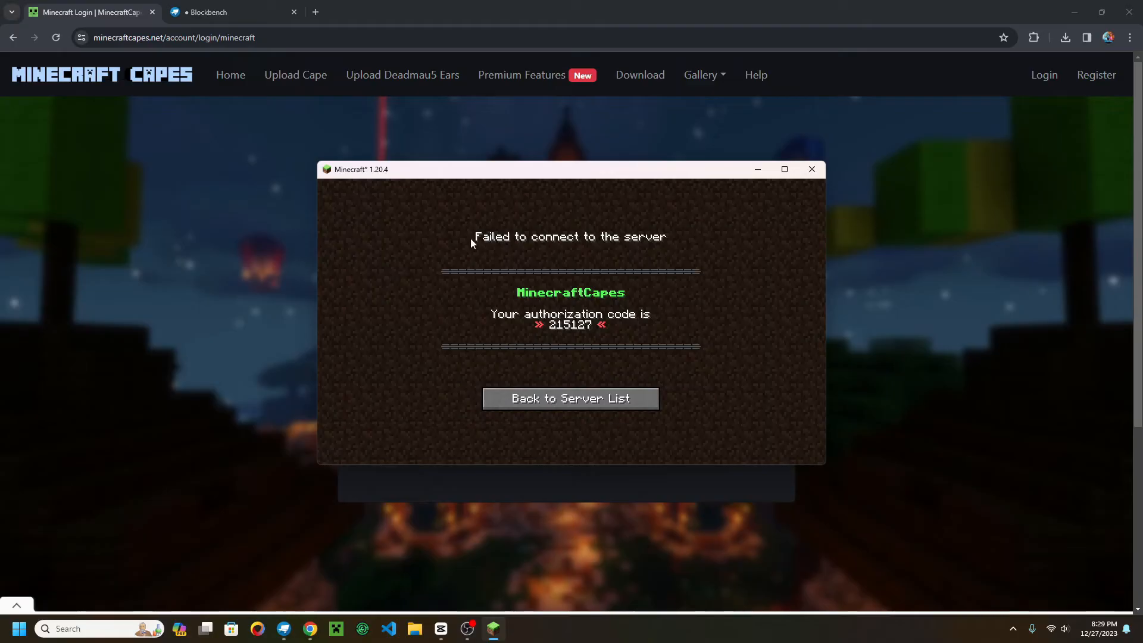
{"action": "mouse_move", "coordinate": [679, 243]}
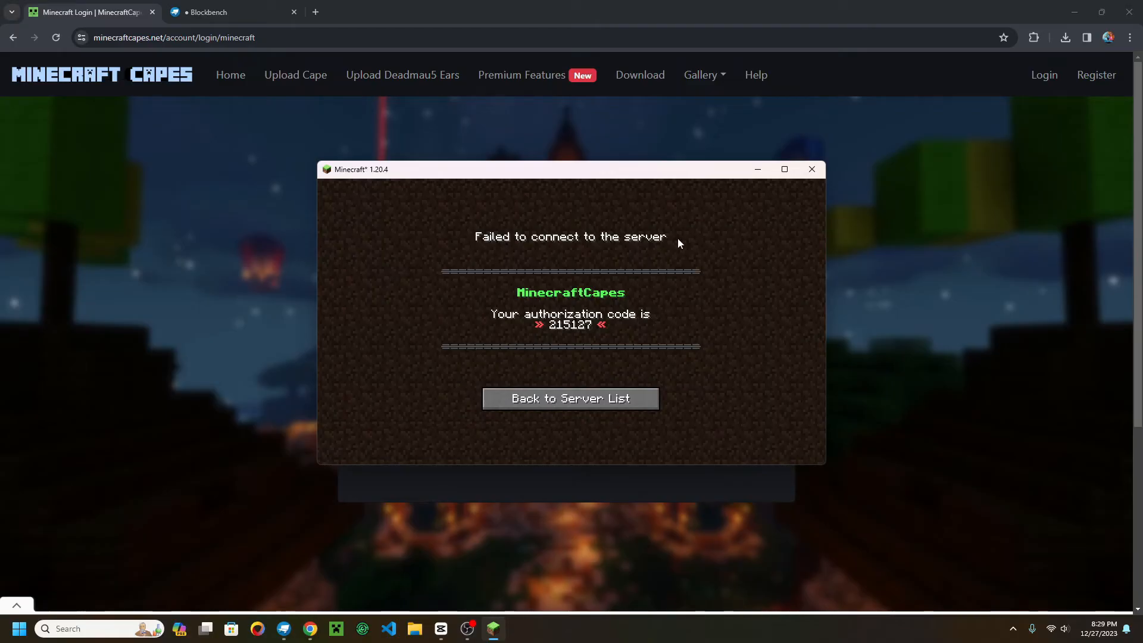
{"action": "mouse_move", "coordinate": [520, 316]}
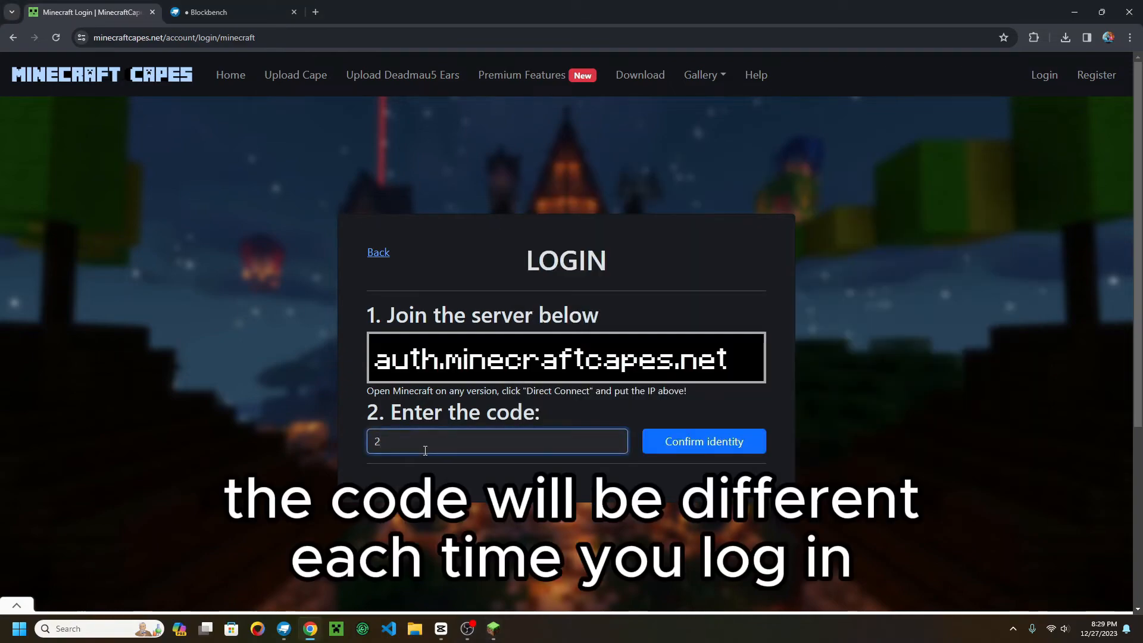
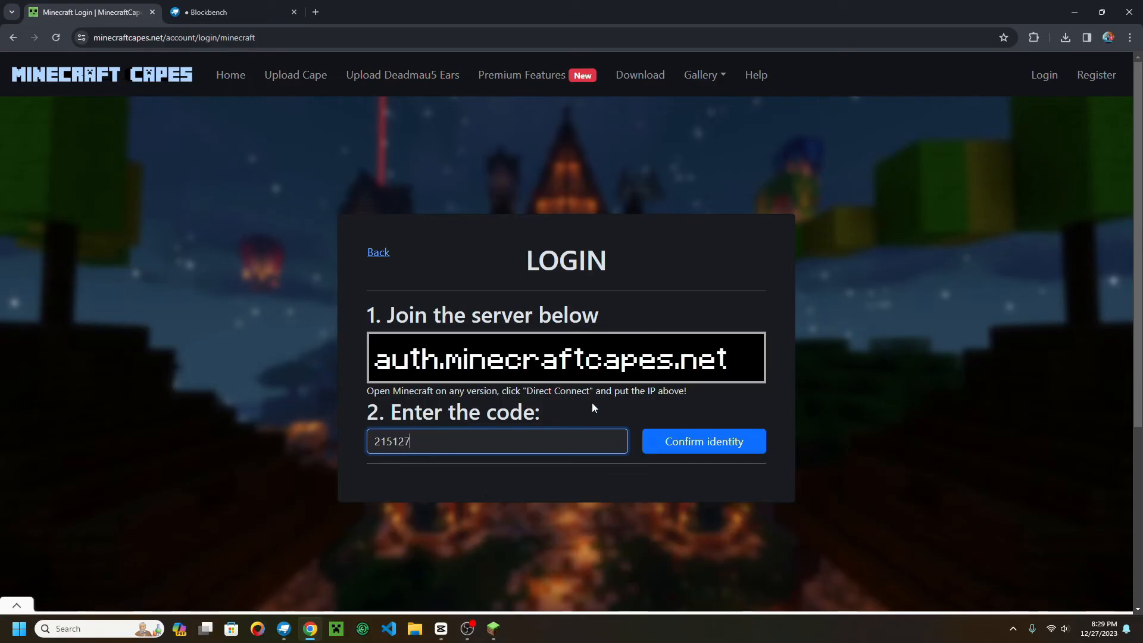
Enter the authorization code from the game and confirm identity to sign in
{"action": "left_click", "coordinate": [703, 441]}
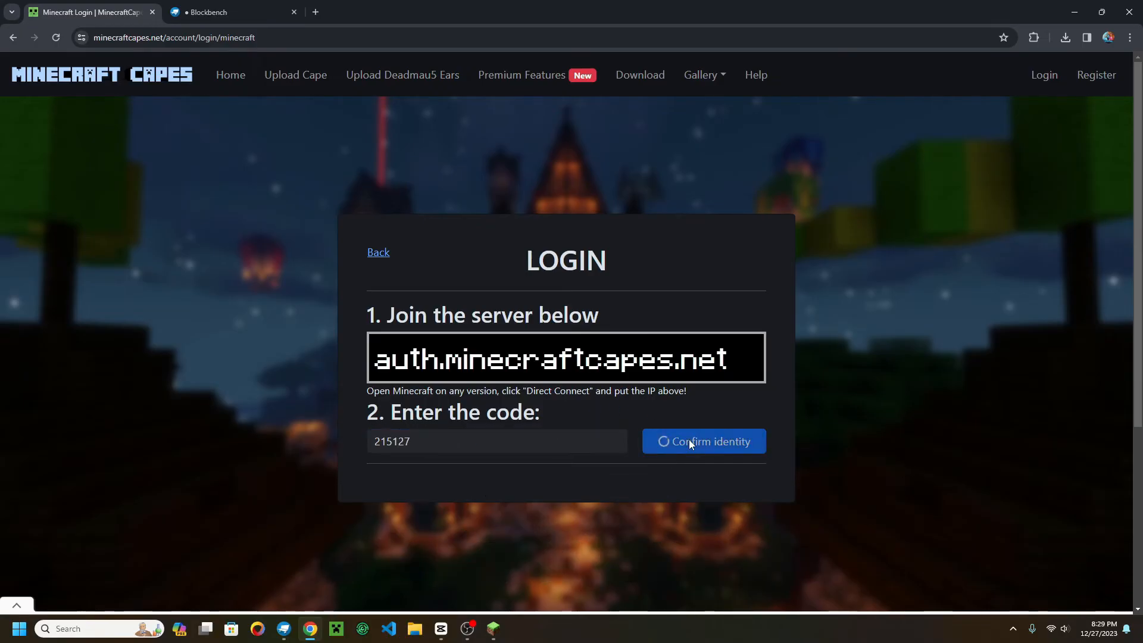
{"action": "left_click", "coordinate": [703, 441]}
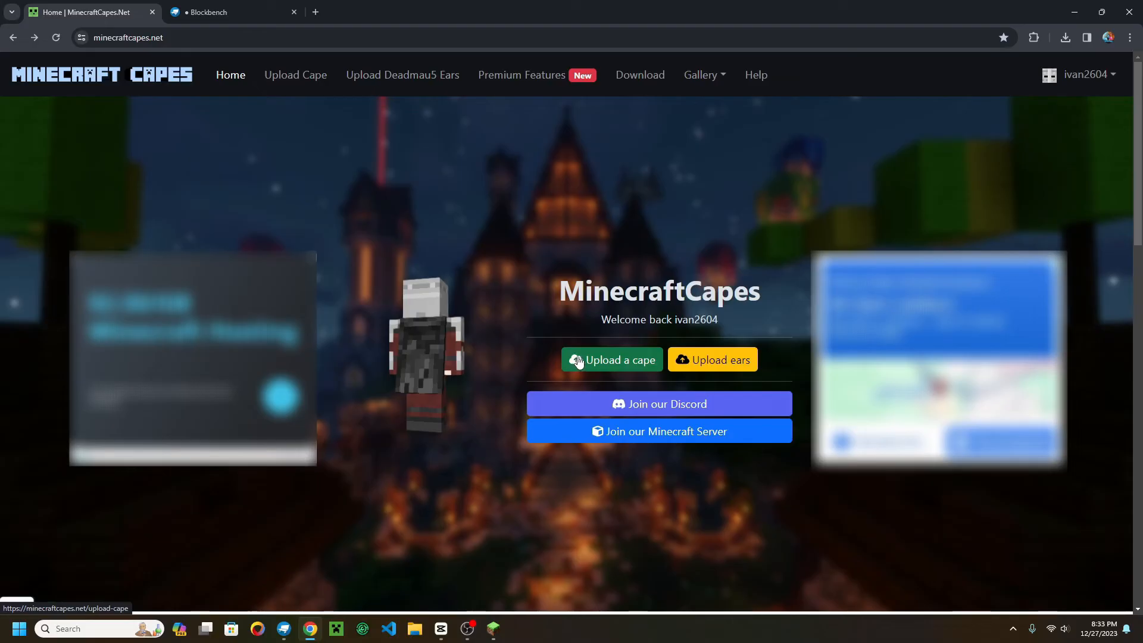
Upload cape and elytra.png from Downloads so the preview wears the gray cape
{"action": "left_click", "coordinate": [611, 360]}
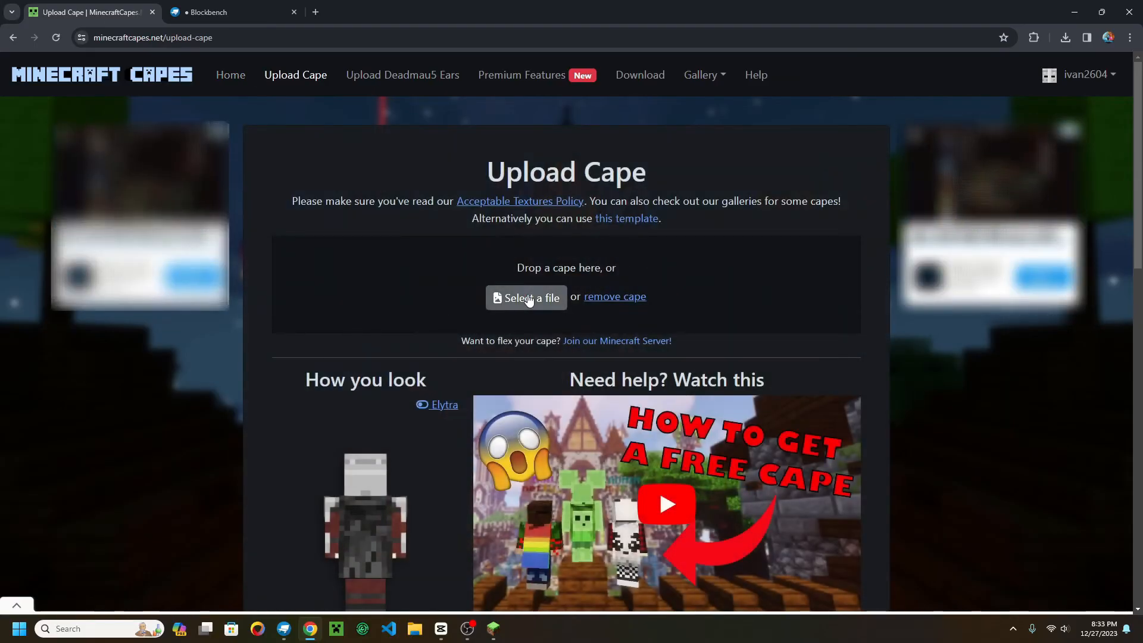
{"action": "left_click", "coordinate": [525, 297]}
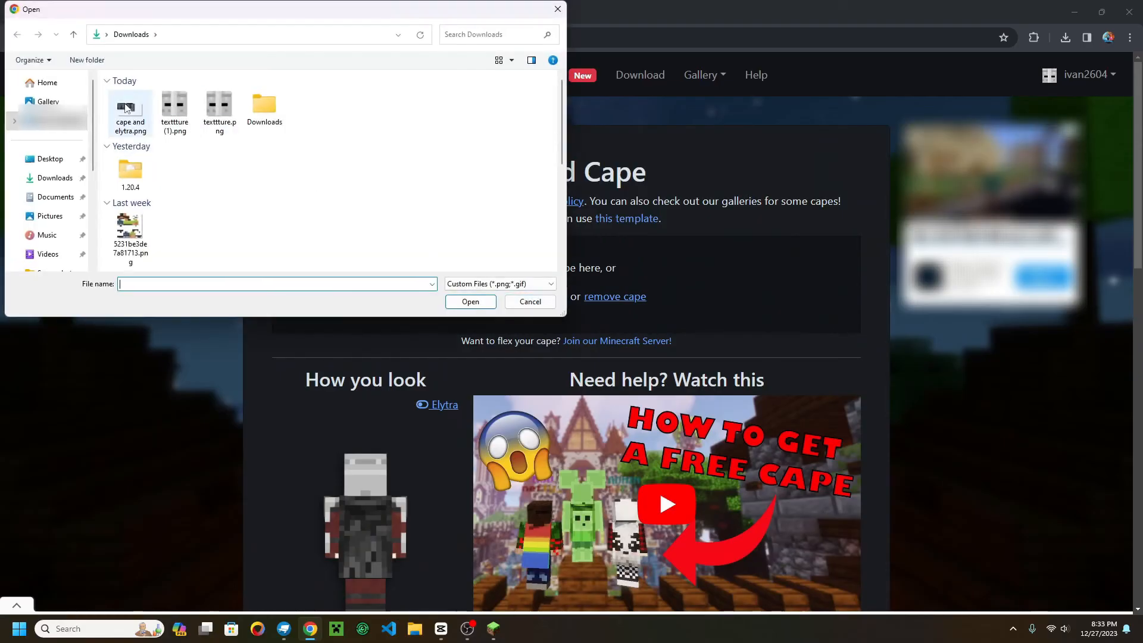
{"action": "left_click", "coordinate": [130, 112]}
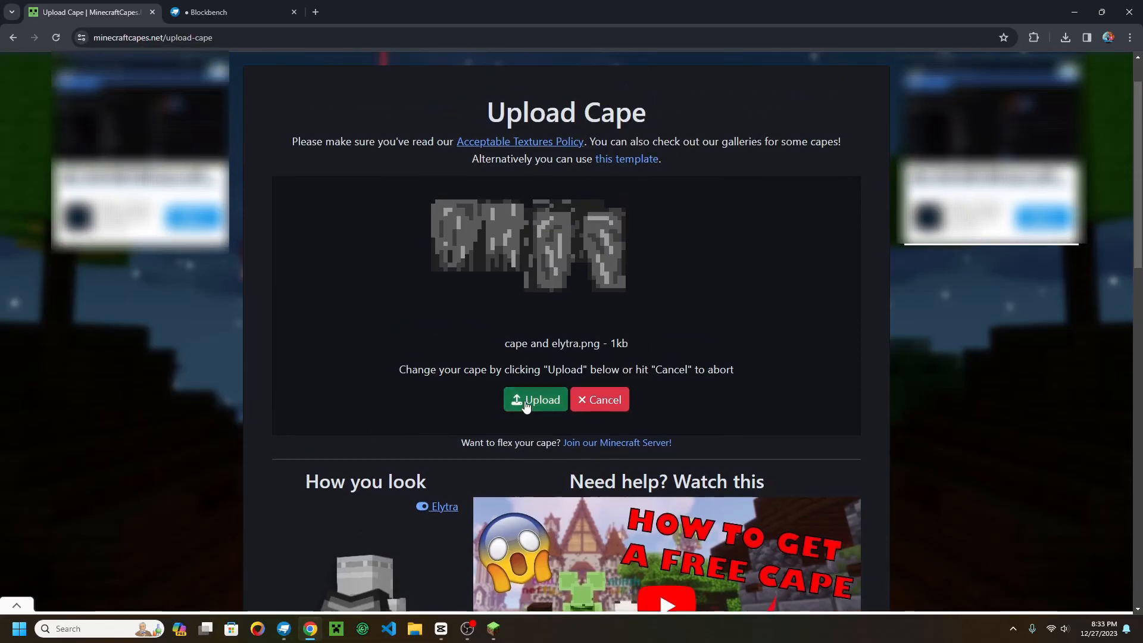
{"action": "left_click", "coordinate": [535, 400]}
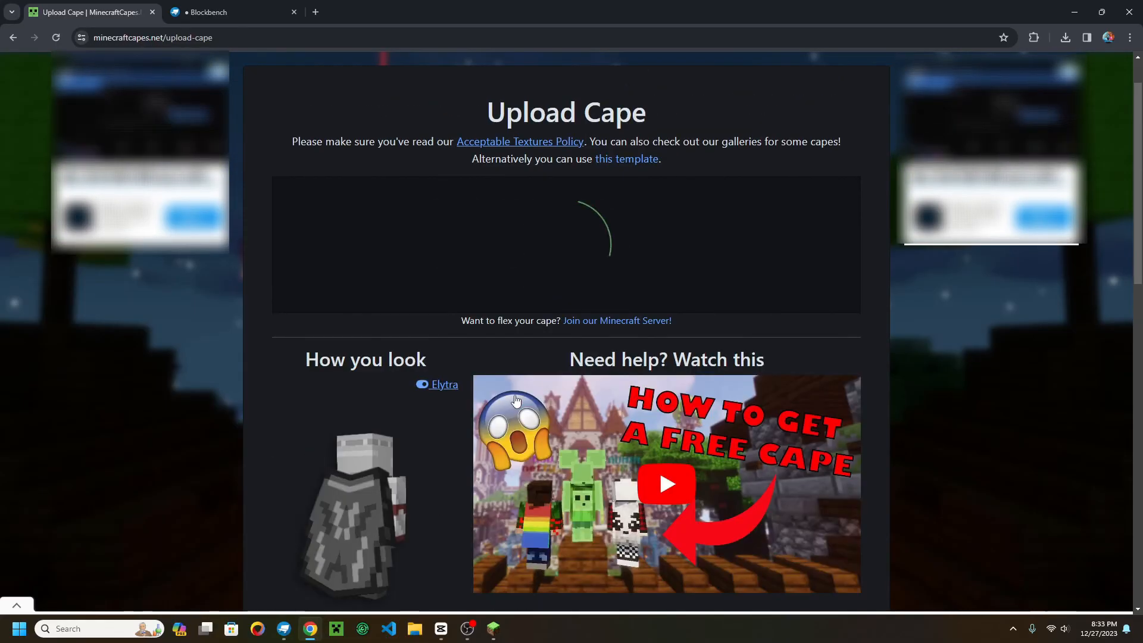